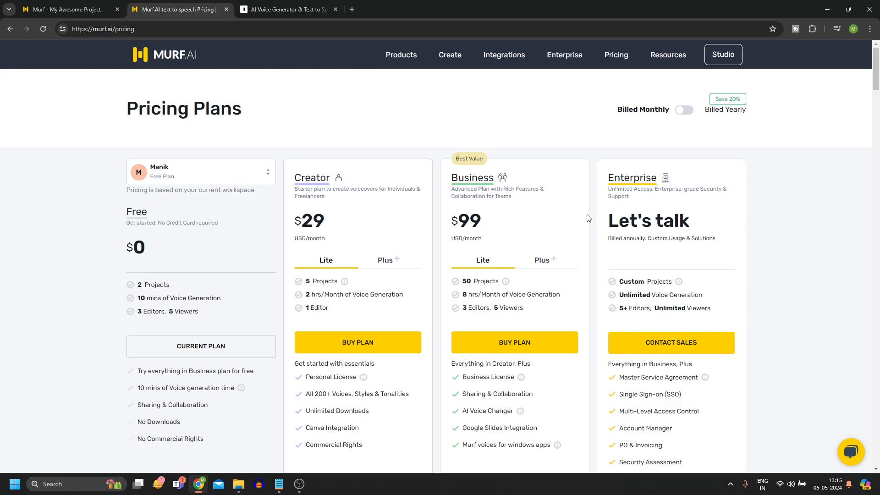
Scroll ElevenLabs' Free-to-Scale plans, glance at Murf's pricing, then return to ElevenLabs
click(283, 10)
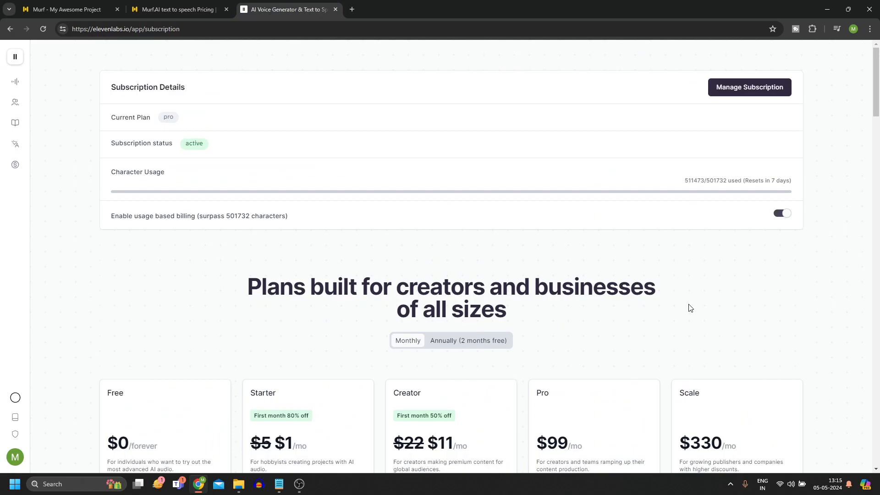
scroll(down, 3)
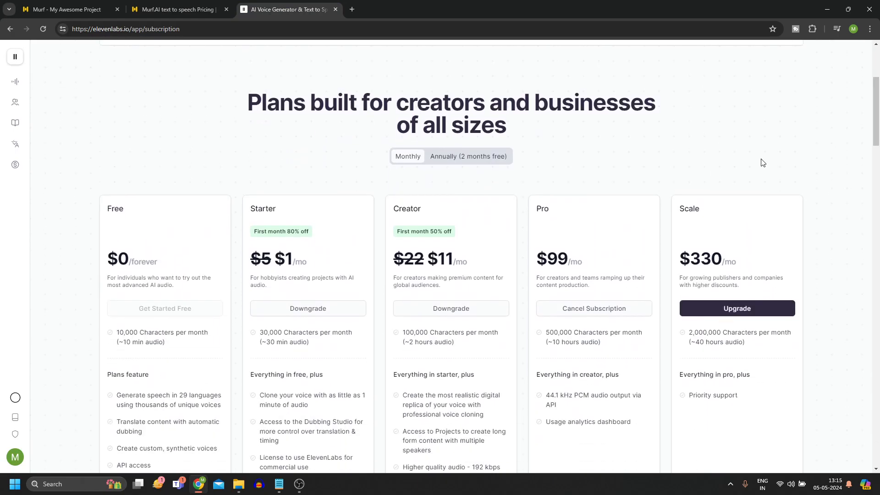
click(177, 9)
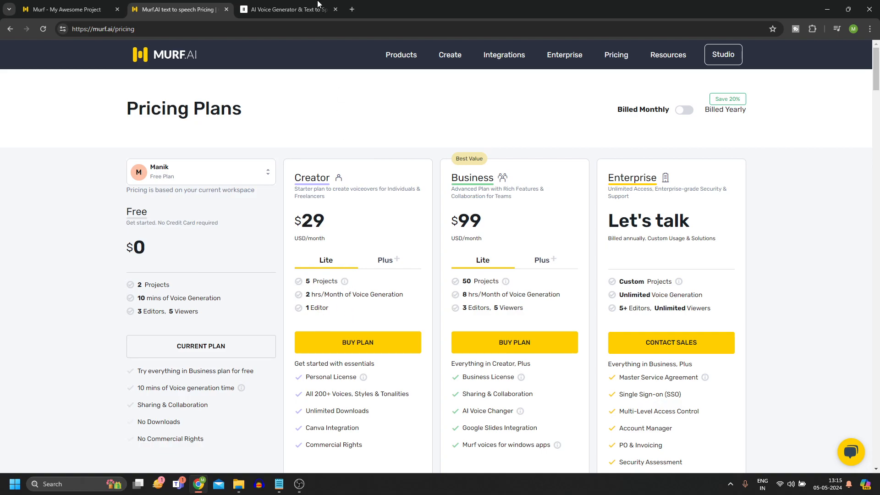
click(283, 10)
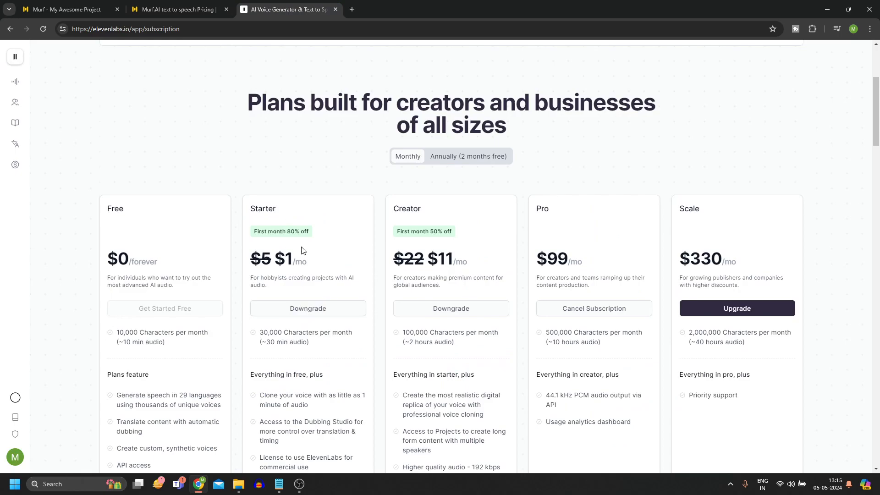
Bring up Murf AI's Free, Creator $29, Business $99 and Enterprise plans for comparison
click(176, 9)
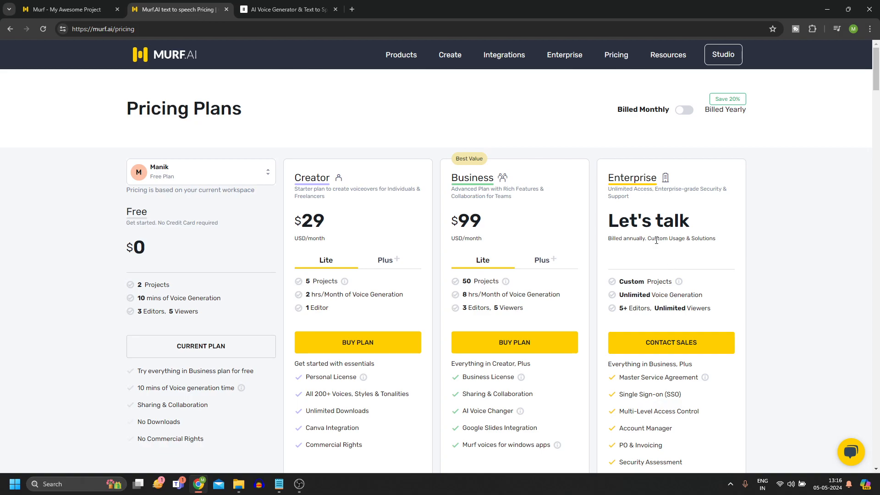
click(284, 10)
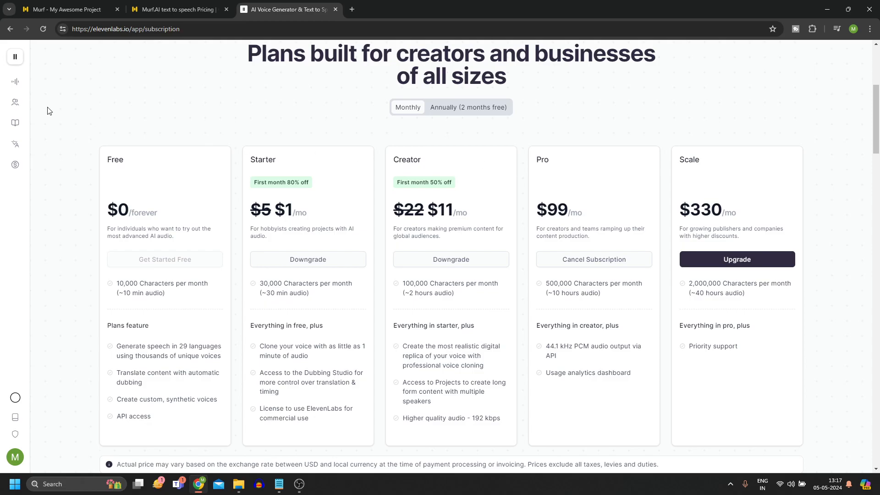